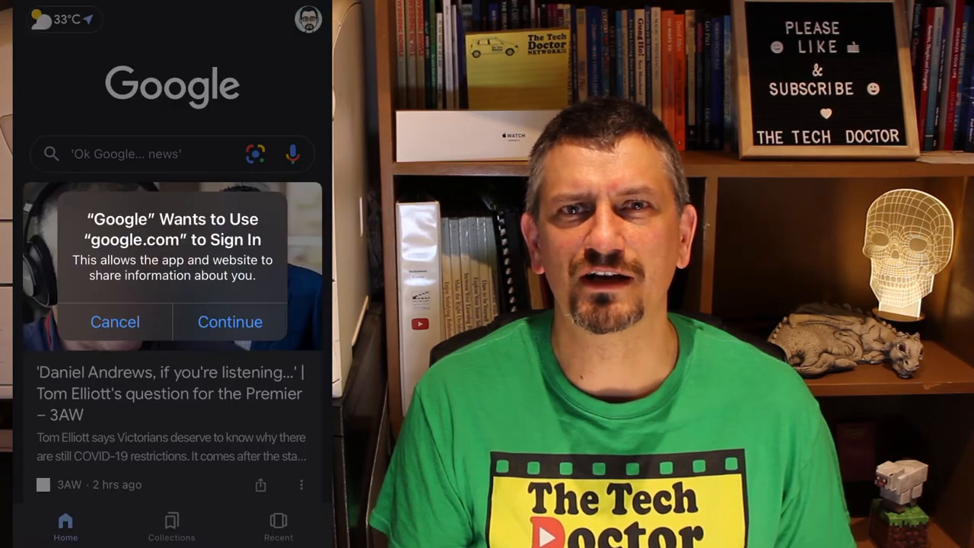
# Sign in through google.com in the iPhone Google app with the account email and password.
pyautogui.click(230, 322)
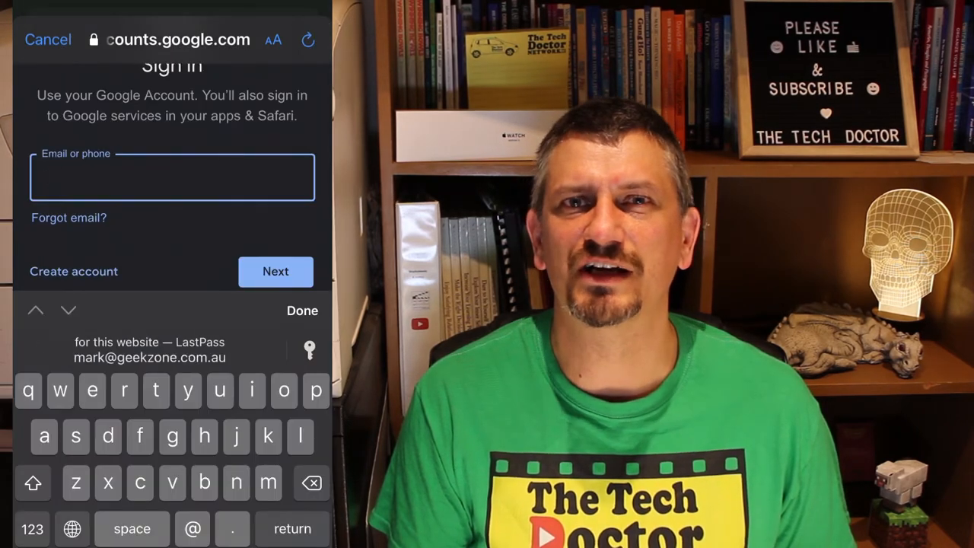
pyautogui.click(310, 350)
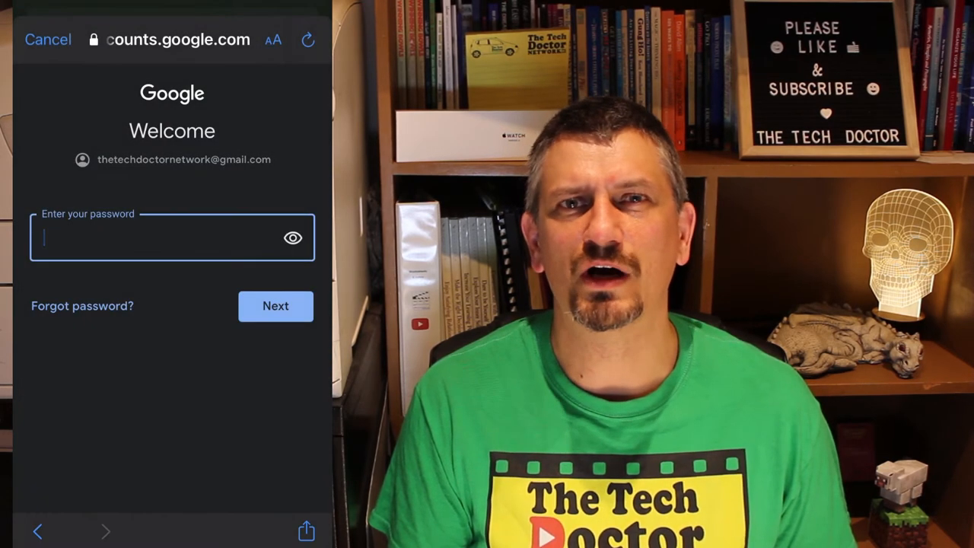
pyautogui.write('password')
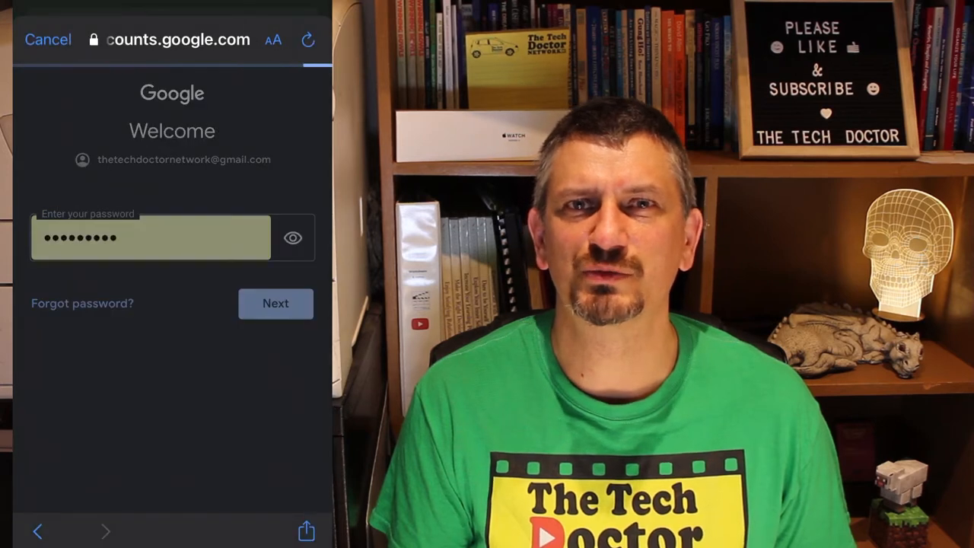
pyautogui.click(275, 303)
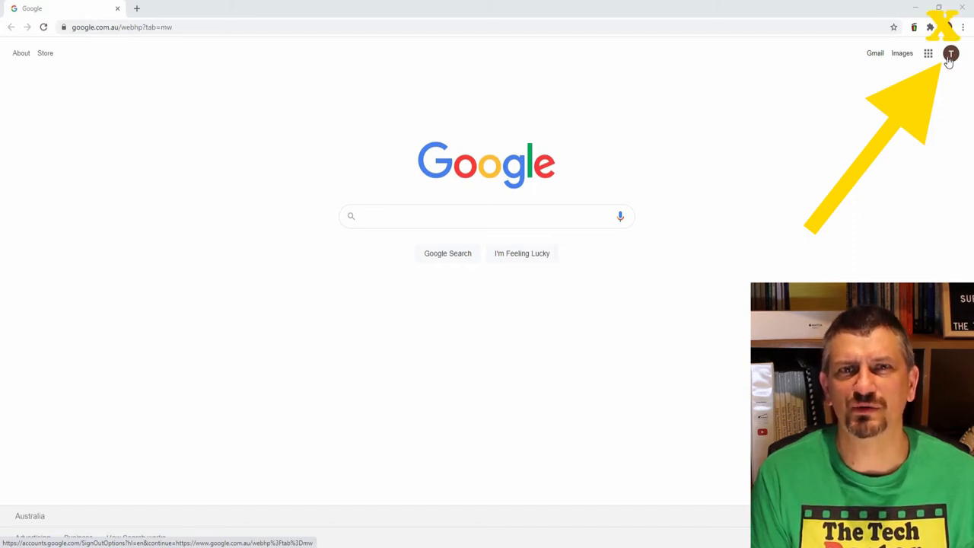
# Go from the avatar menu through Manage your Google Account and Security to 2-Step Verification.
pyautogui.click(951, 53)
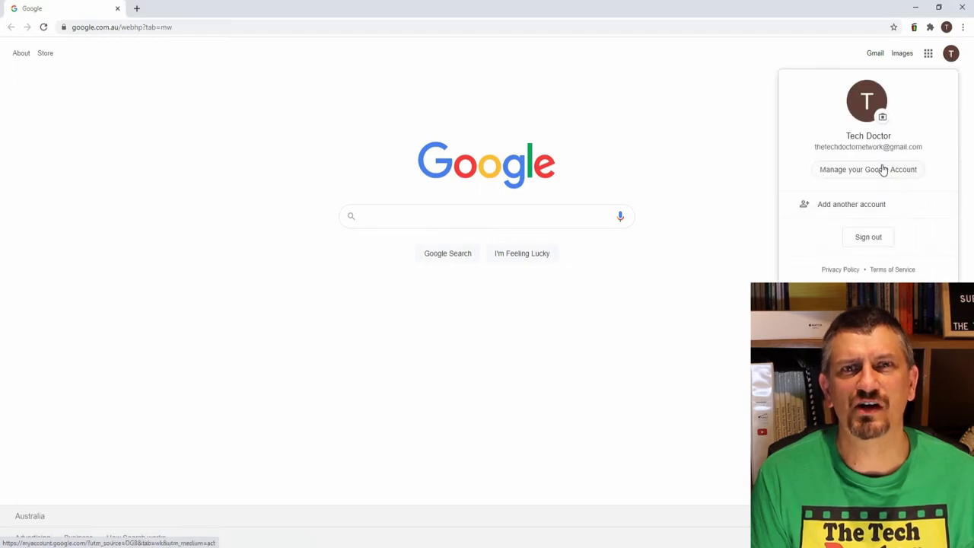
pyautogui.click(867, 169)
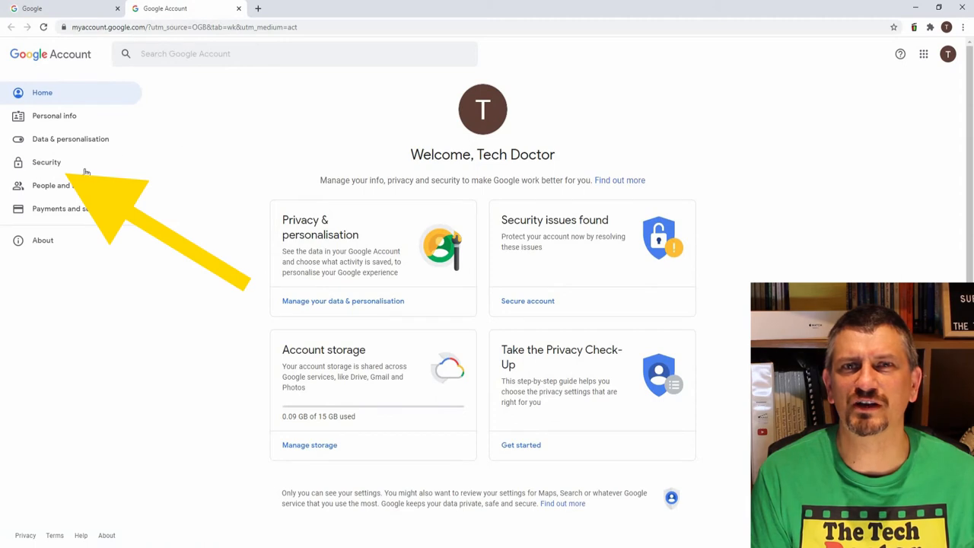
pyautogui.click(46, 162)
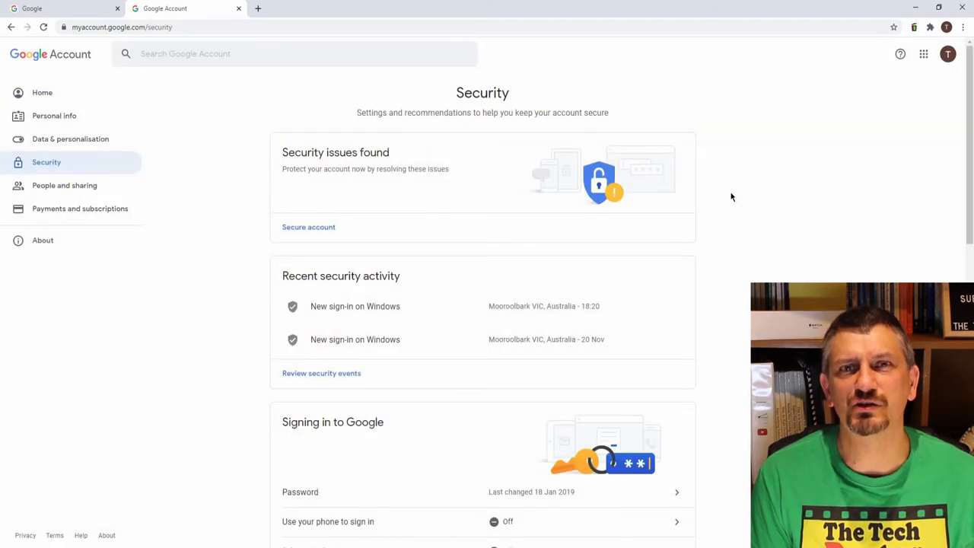
pyautogui.scroll(-3)
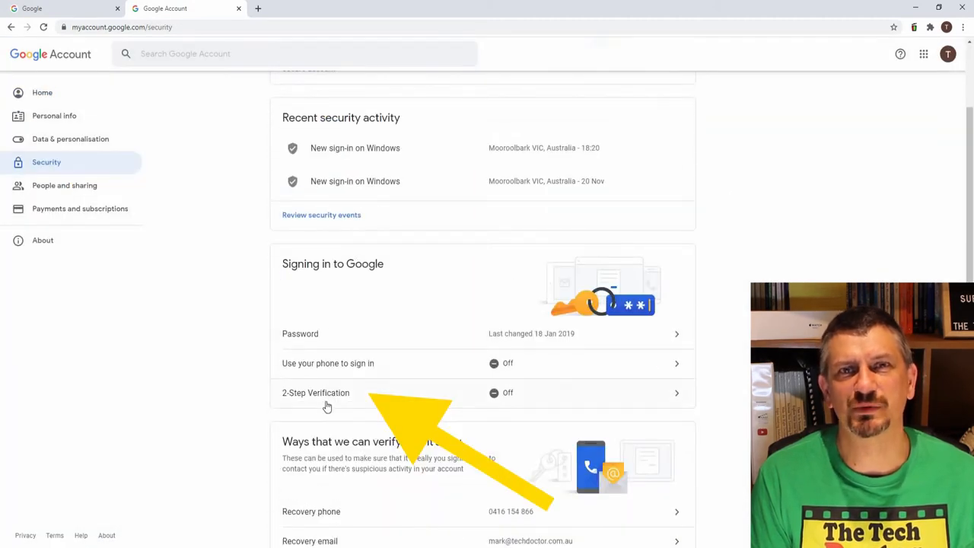
pyautogui.click(316, 393)
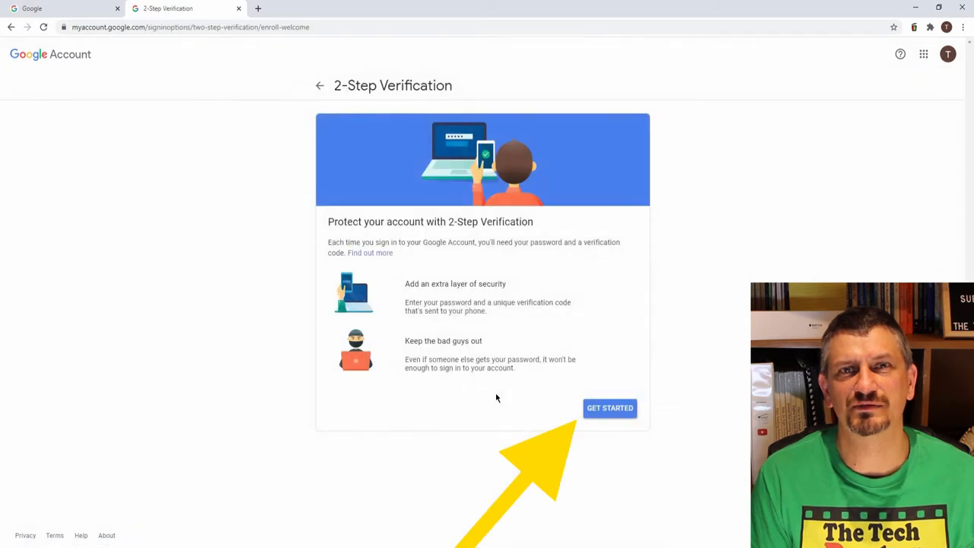
pyautogui.click(610, 407)
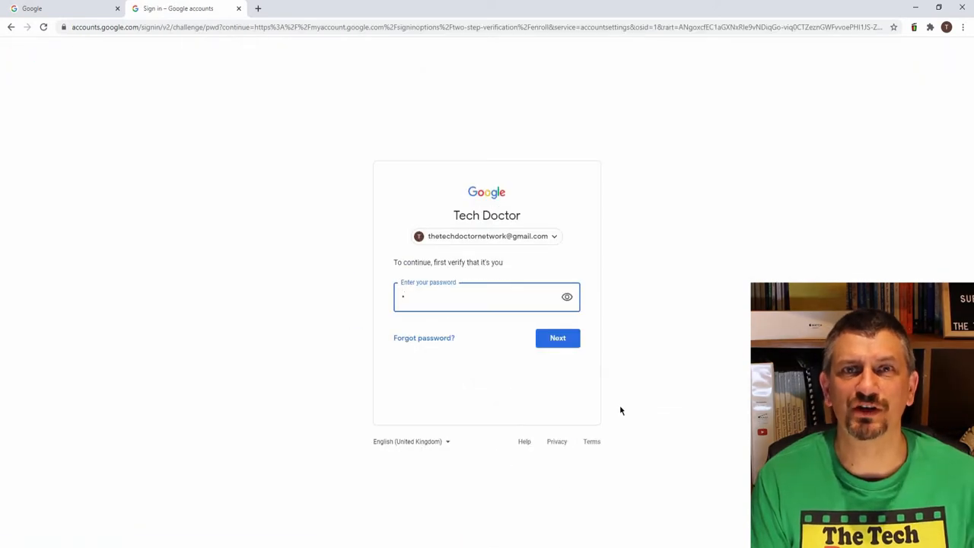
pyautogui.click(558, 338)
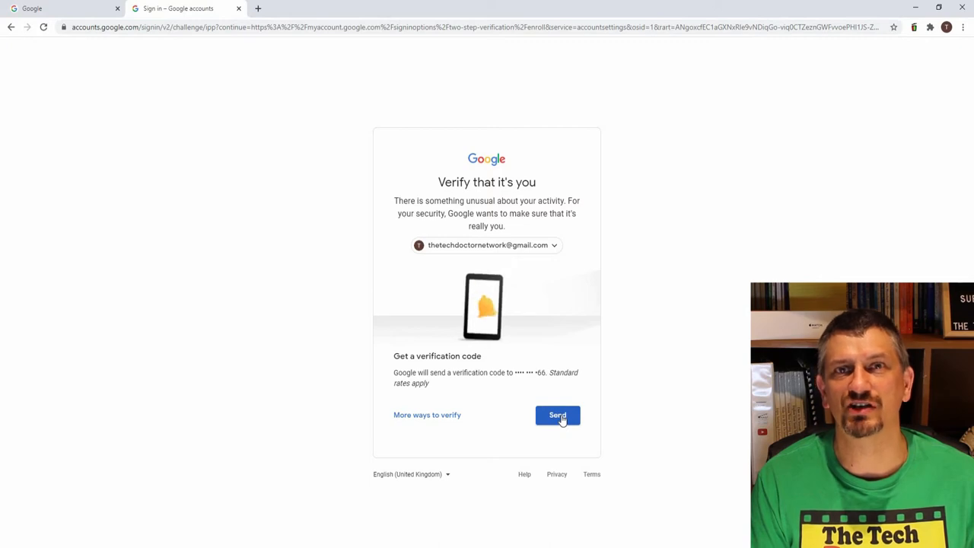
pyautogui.click(557, 415)
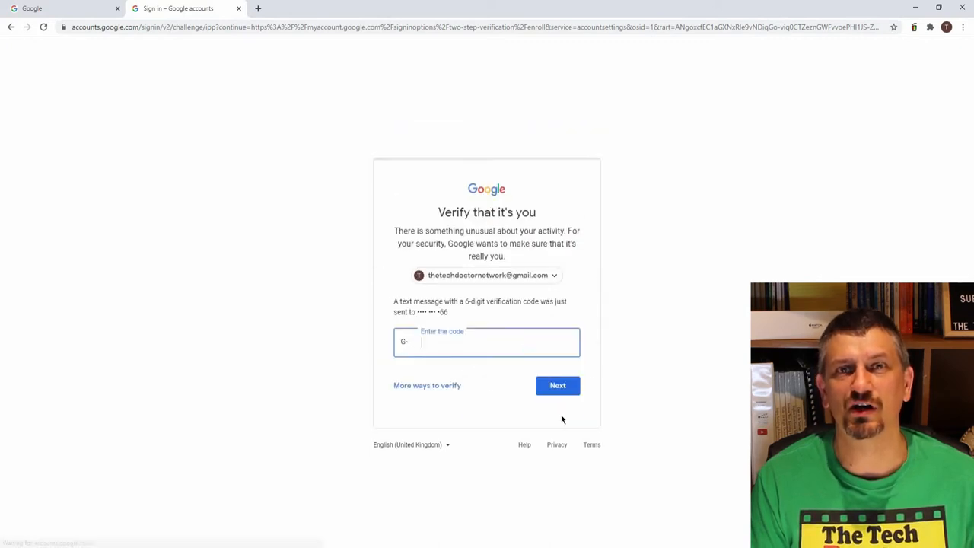
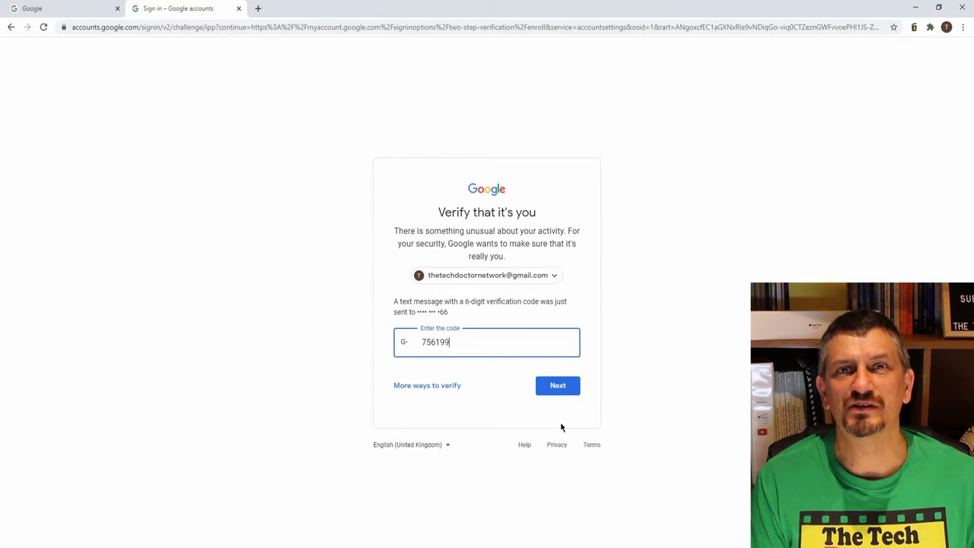
pyautogui.click(557, 385)
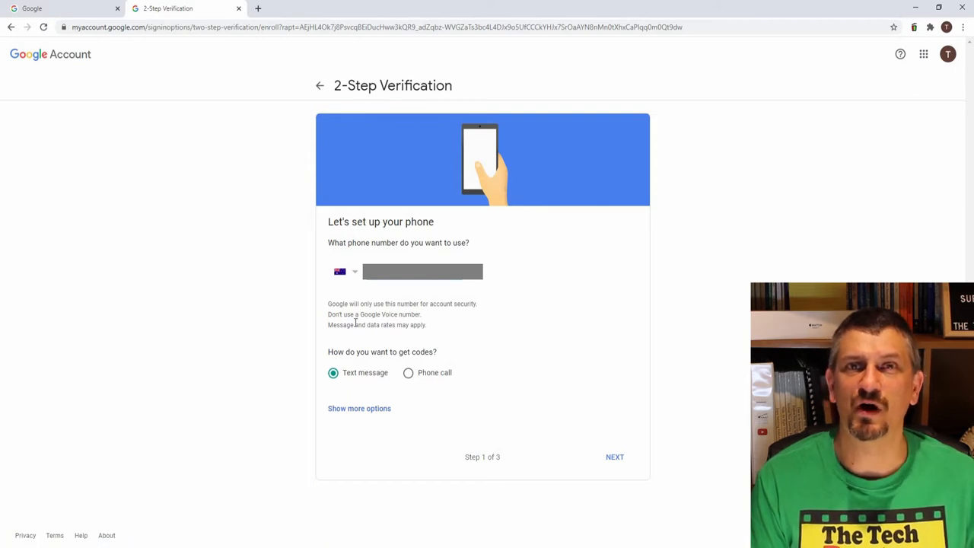
pyautogui.click(359, 408)
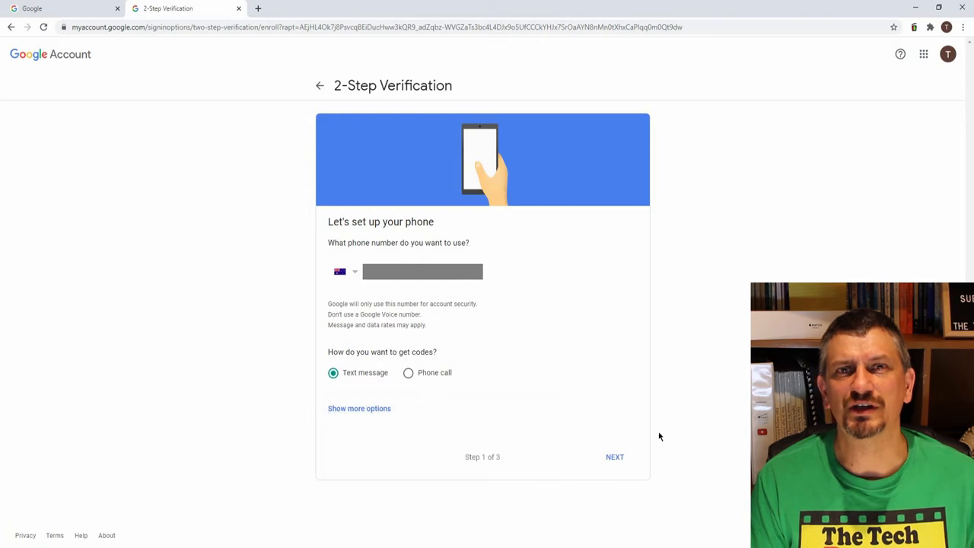
pyautogui.moveTo(615, 458)
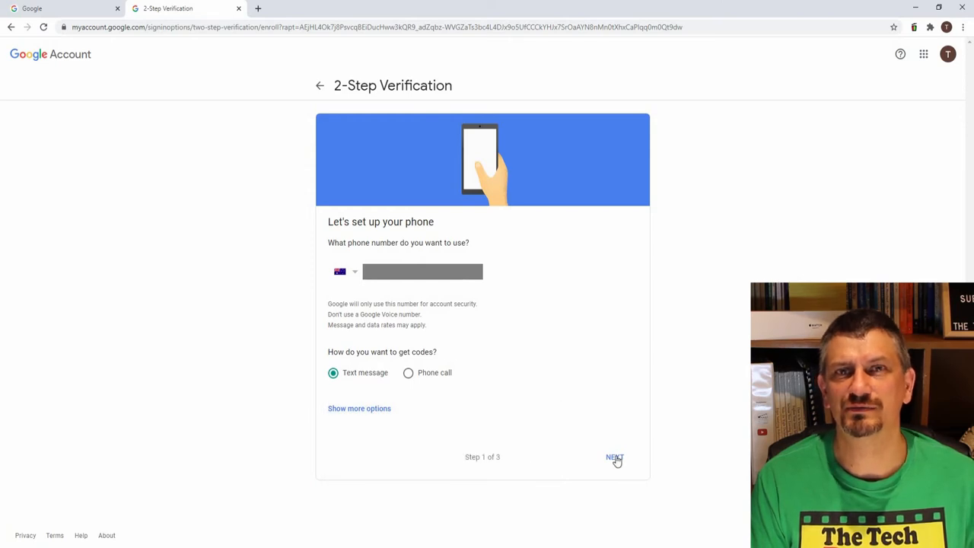
pyautogui.click(614, 458)
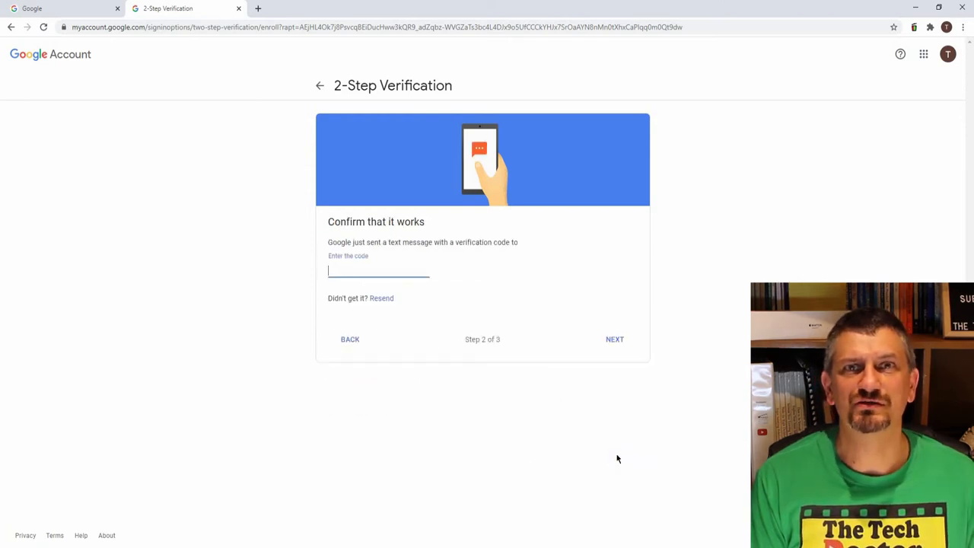
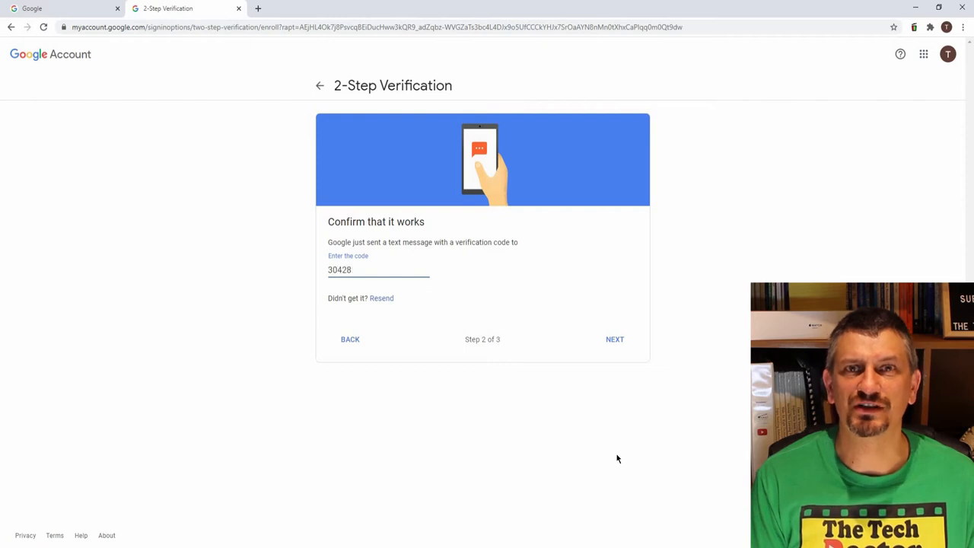
pyautogui.click(615, 338)
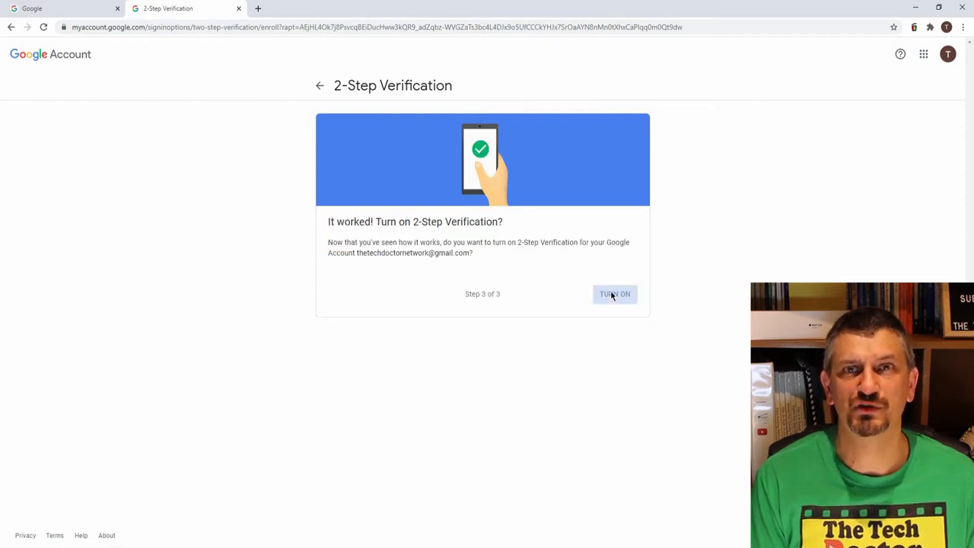
# Turn on 2-Step Verification, then set up the Authenticator app choosing iPhone as phone type.
pyautogui.click(614, 294)
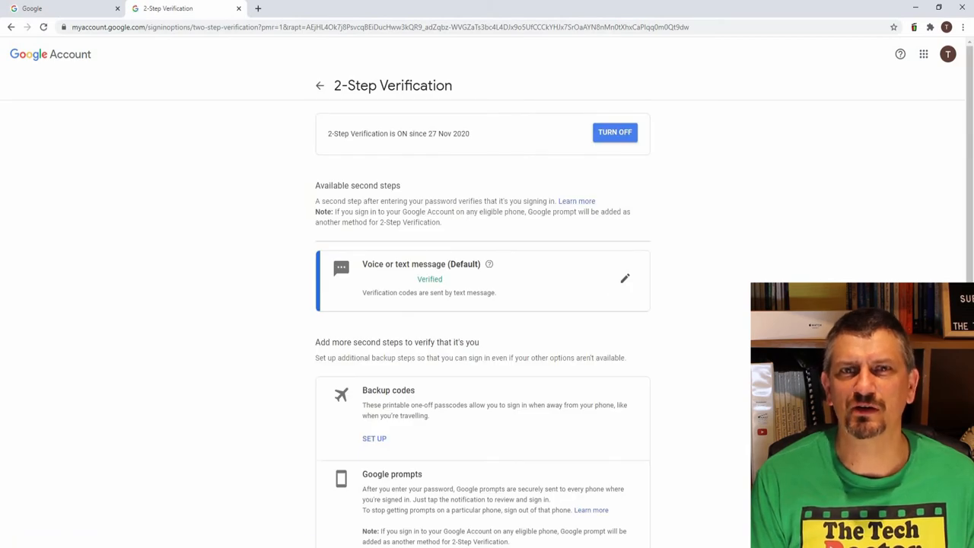
pyautogui.scroll(-3)
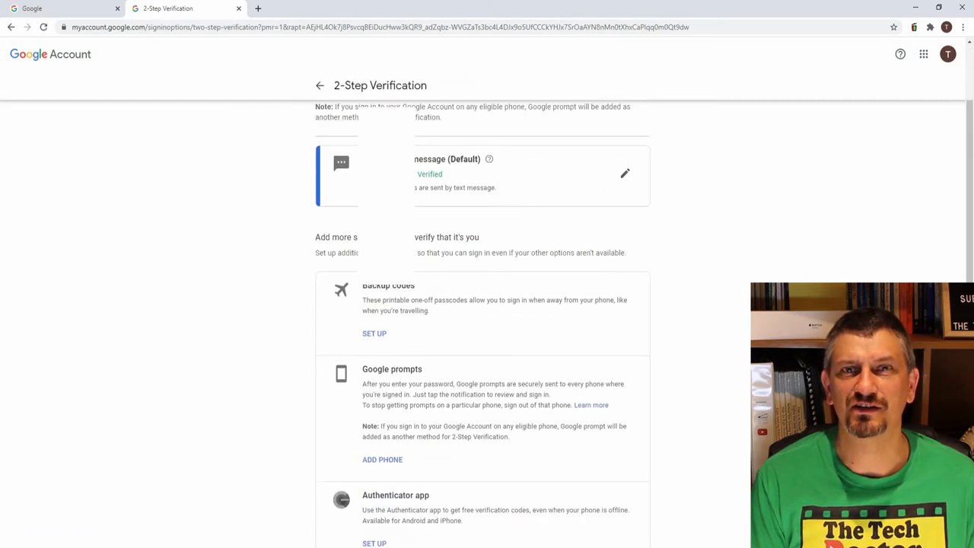
pyautogui.scroll(-3)
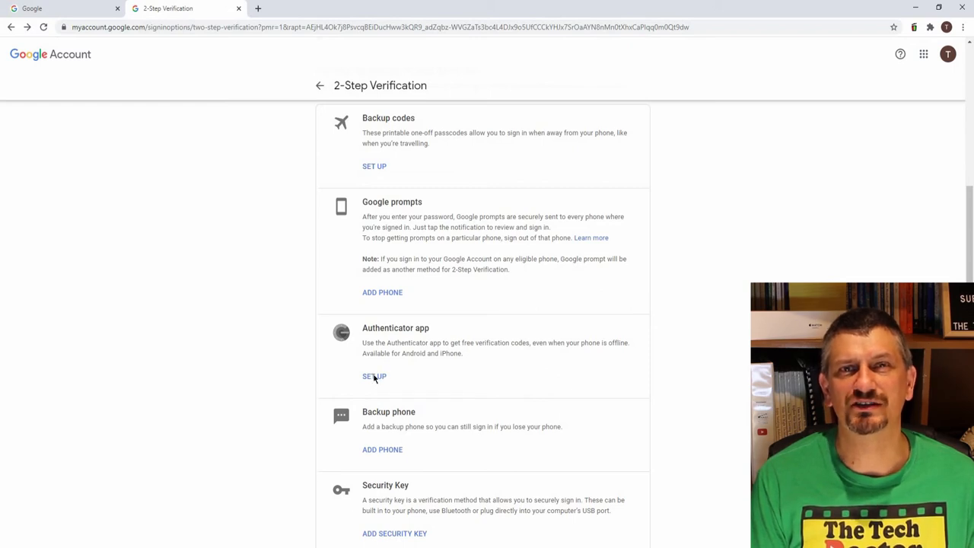
pyautogui.click(374, 376)
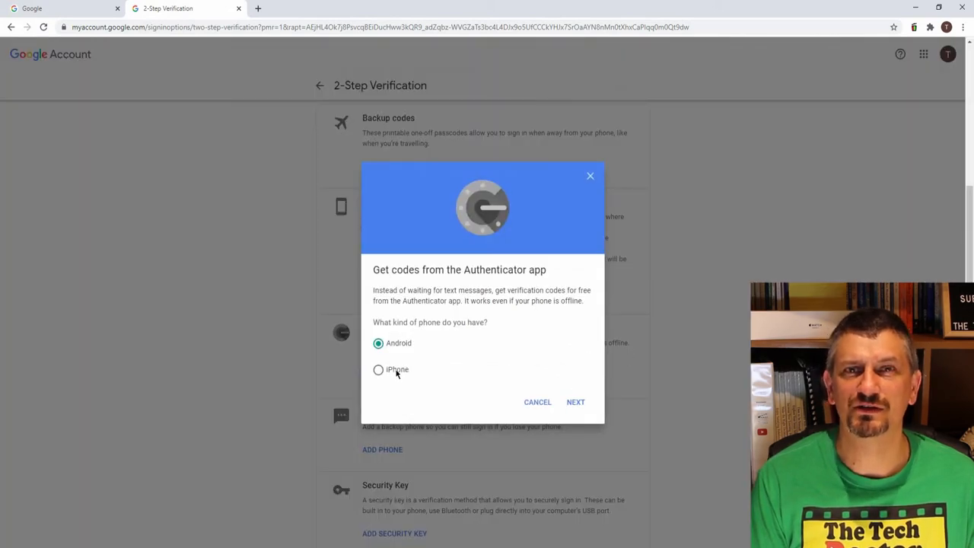
pyautogui.click(575, 402)
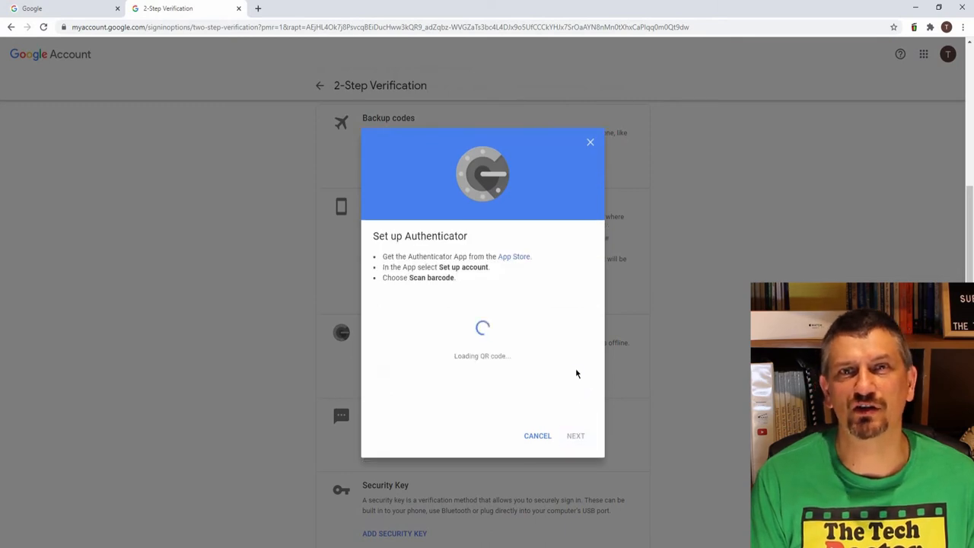